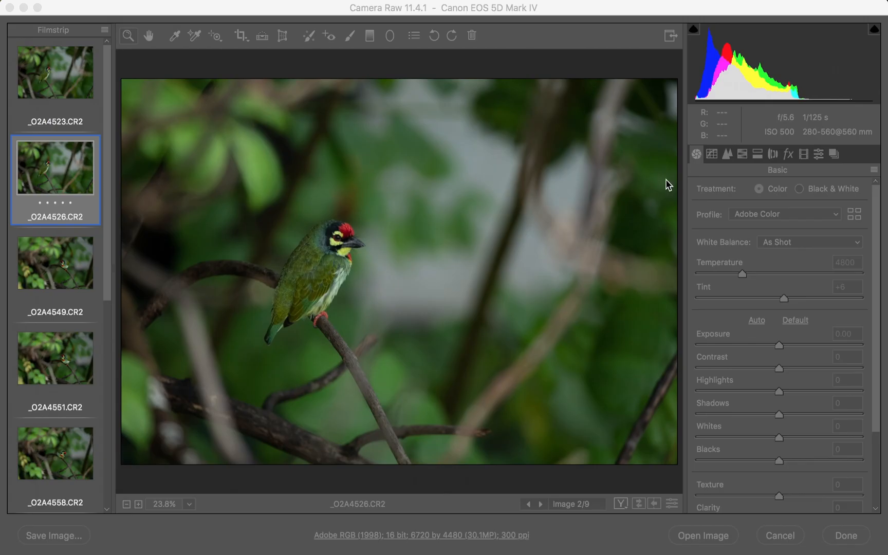
# - Neutralise white balance from the grey background, then set Exposure +0.70, Contrast +47, Highlights -57, Shadows +52, Blacks +33, Clarity +26
pyautogui.moveTo(743, 275); pyautogui.dragTo(750, 274)
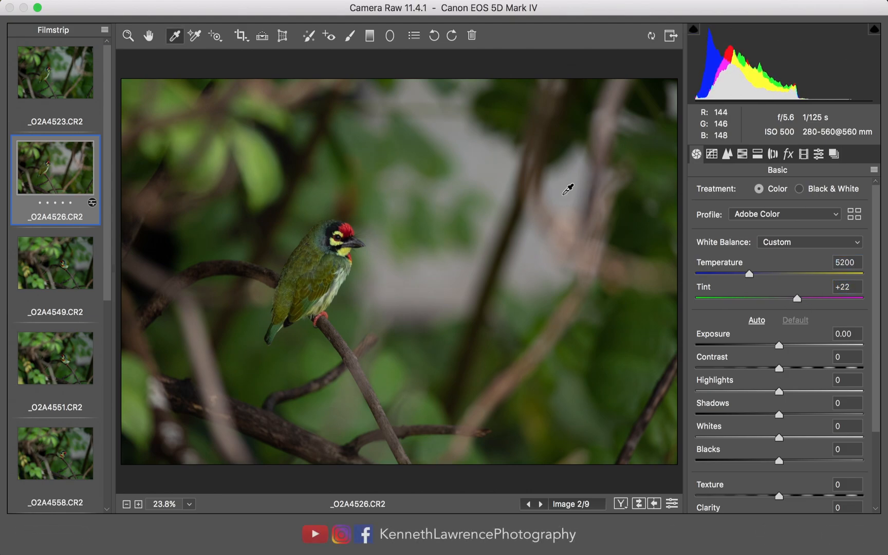
pyautogui.moveTo(793, 346); pyautogui.dragTo(793, 346)
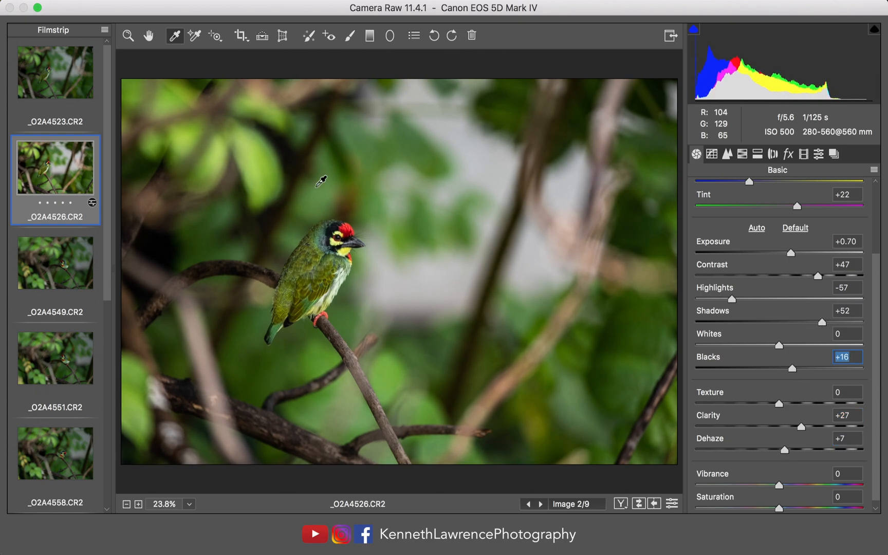
pyautogui.moveTo(238, 312)
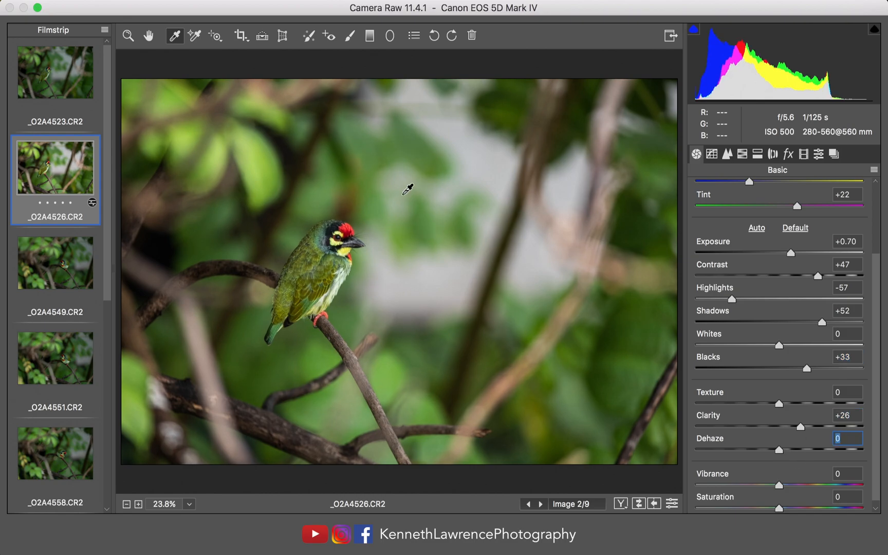
pyautogui.moveTo(448, 279)
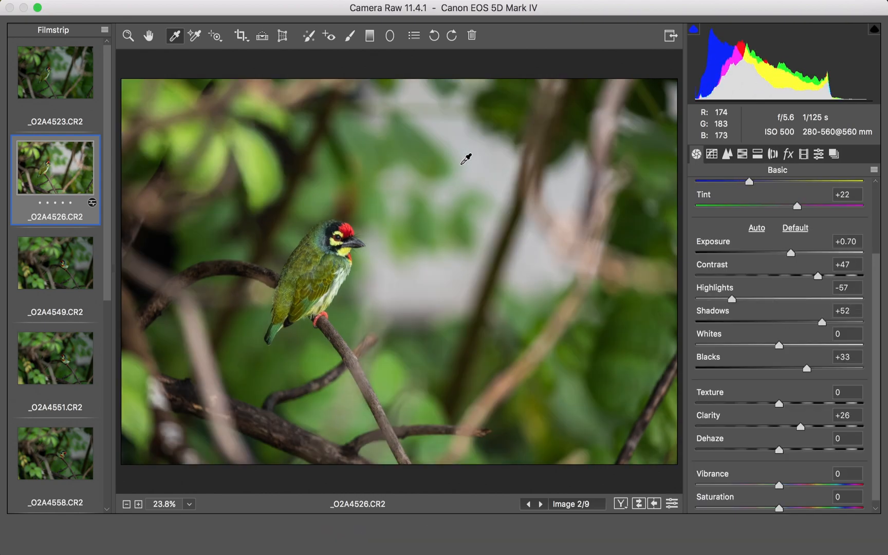
pyautogui.click(352, 35)
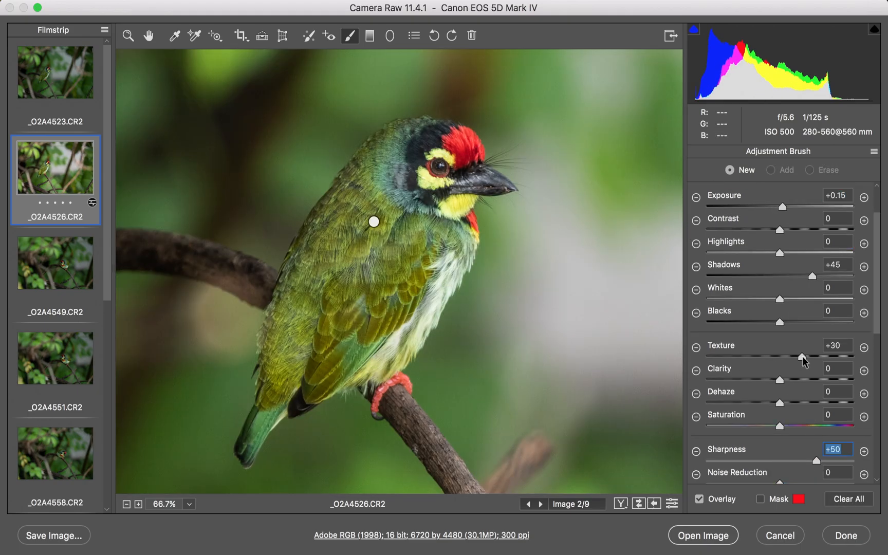
pyautogui.click(174, 36)
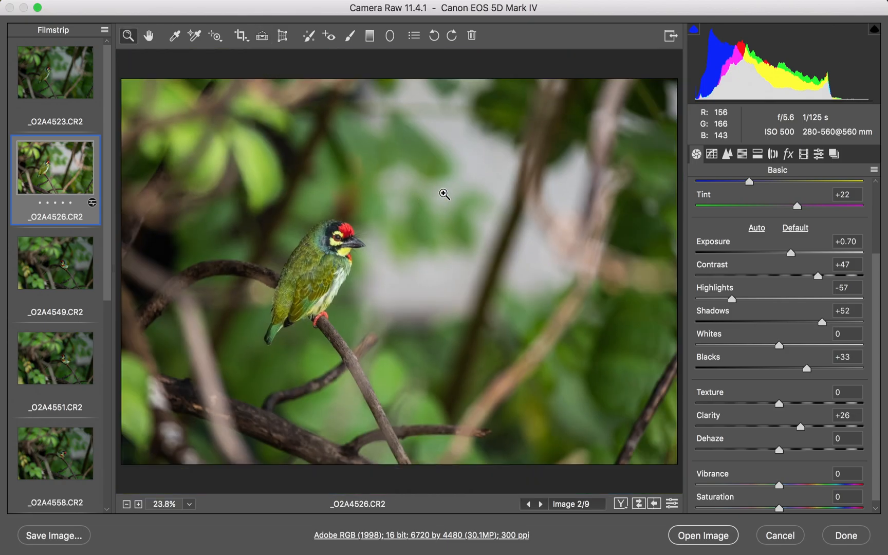
pyautogui.click(352, 36)
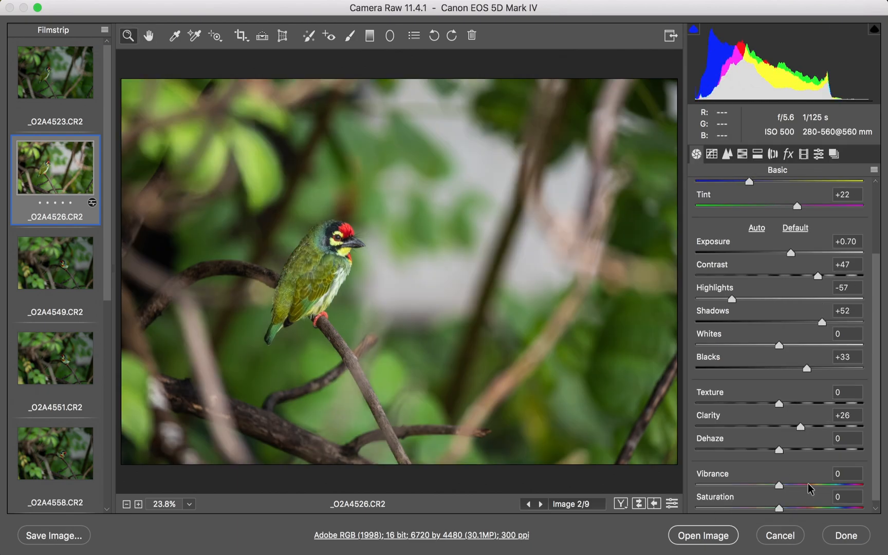
# - Set Greens saturation to -5 in HSL, return to Basic for Tint +18, and reselect the bird's Adjustment Brush
pyautogui.click(743, 154)
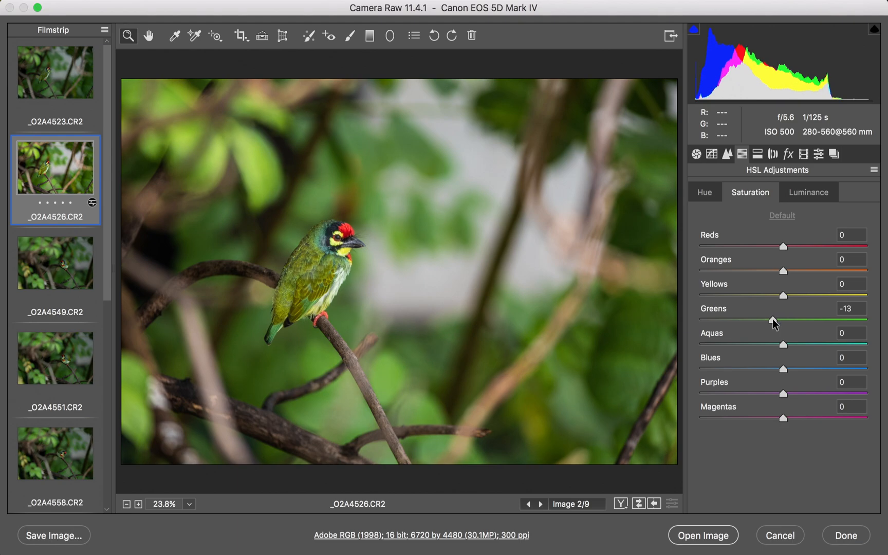
pyautogui.moveTo(773, 319); pyautogui.dragTo(792, 320)
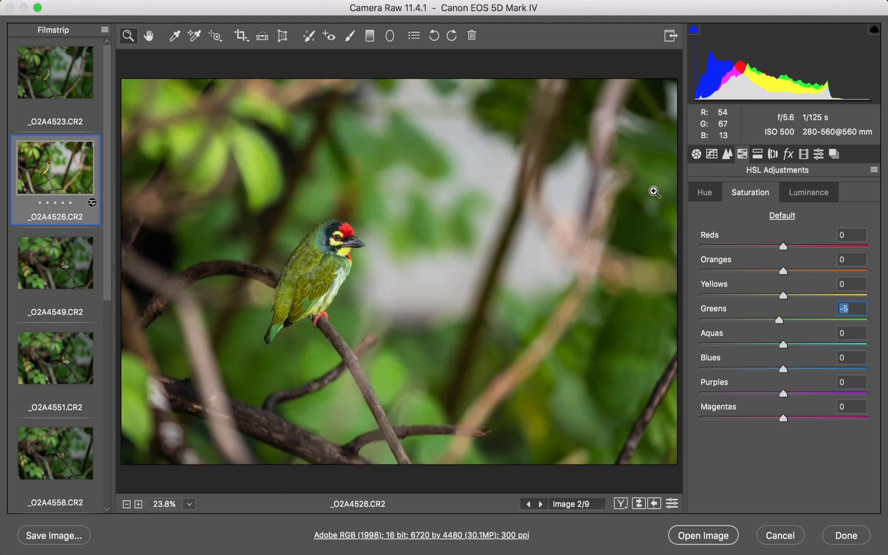
pyautogui.click(695, 154)
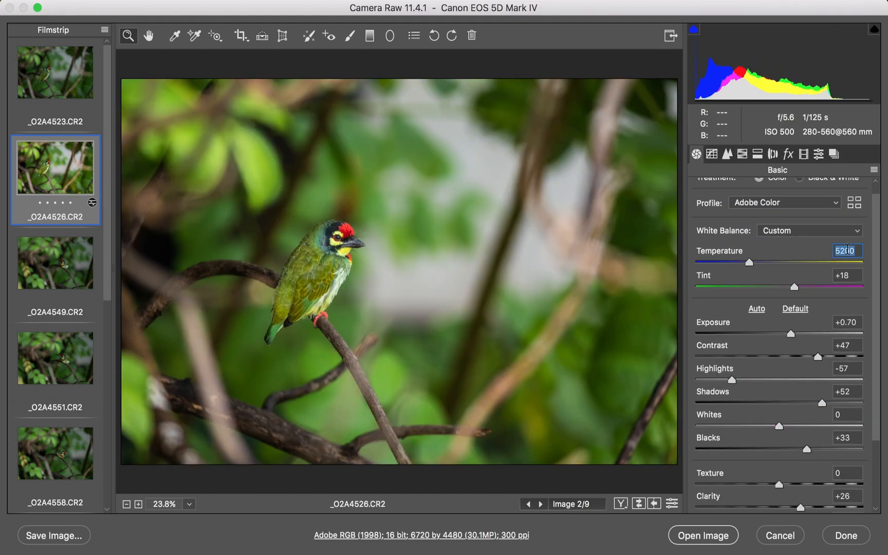
pyautogui.click(350, 36)
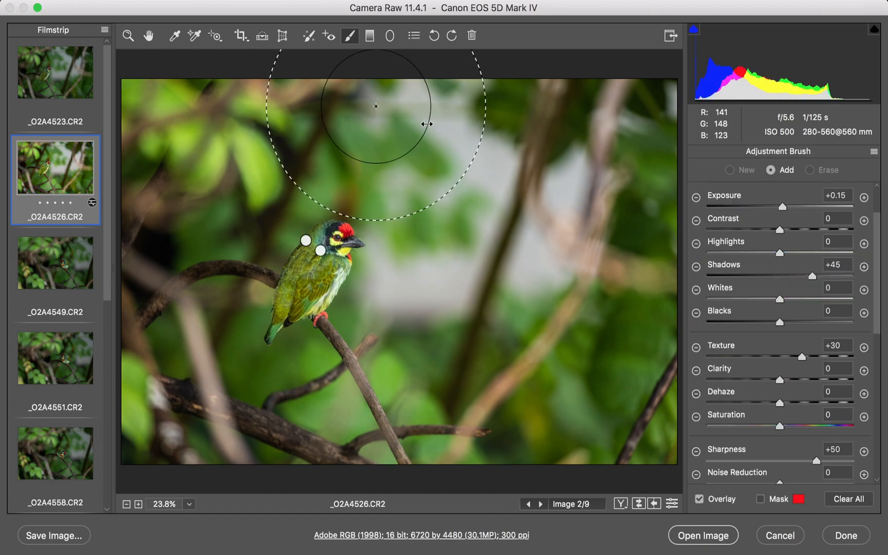
# - Limit the bird brush with a Luminance range mask at 48/100, then raise Exposure to +0.90
pyautogui.click(729, 170)
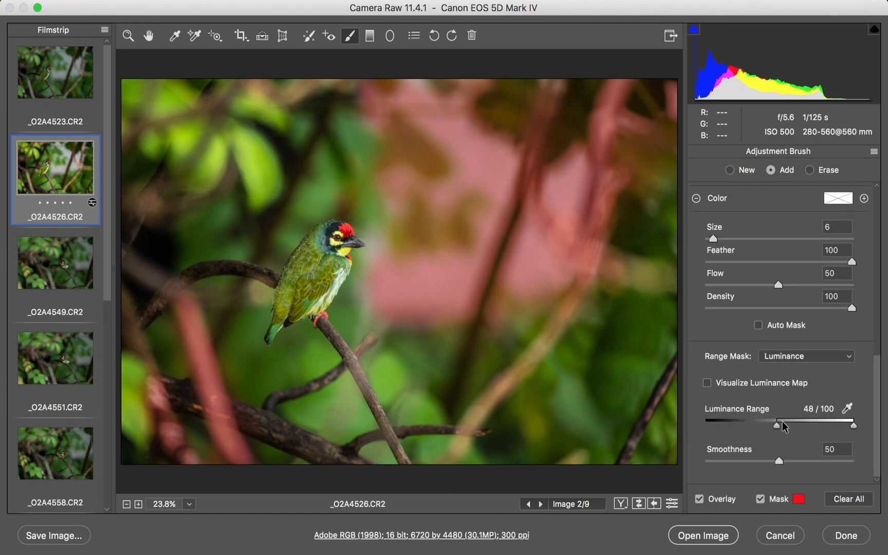
pyautogui.moveTo(777, 423); pyautogui.dragTo(784, 423)
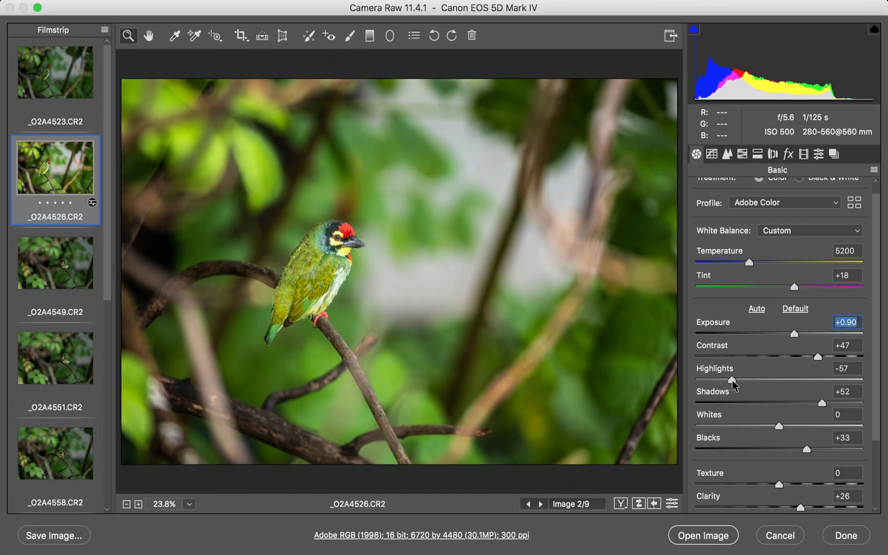
# - Lower Highlights to -62 with Dehaze +2, check the brush pin at Highlights -49, and return to the full view
pyautogui.click(351, 36)
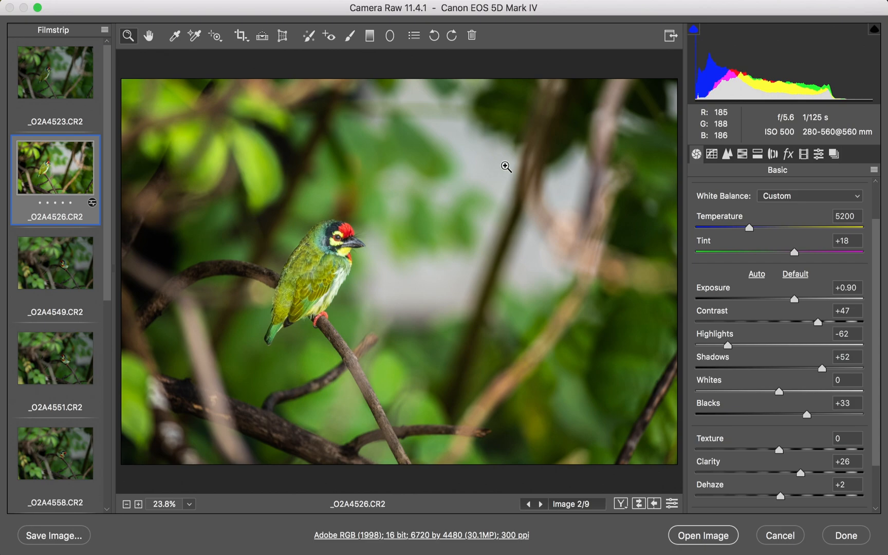
pyautogui.click(350, 36)
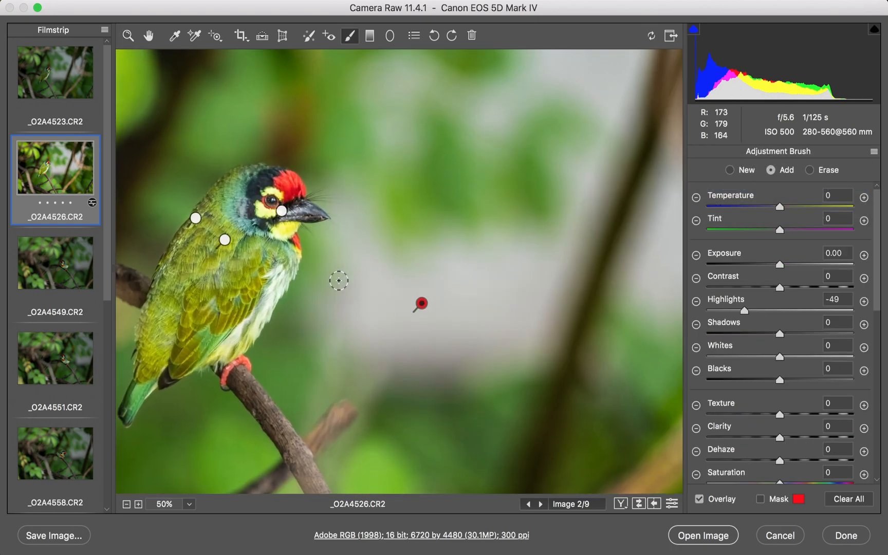
pyautogui.moveTo(401, 203)
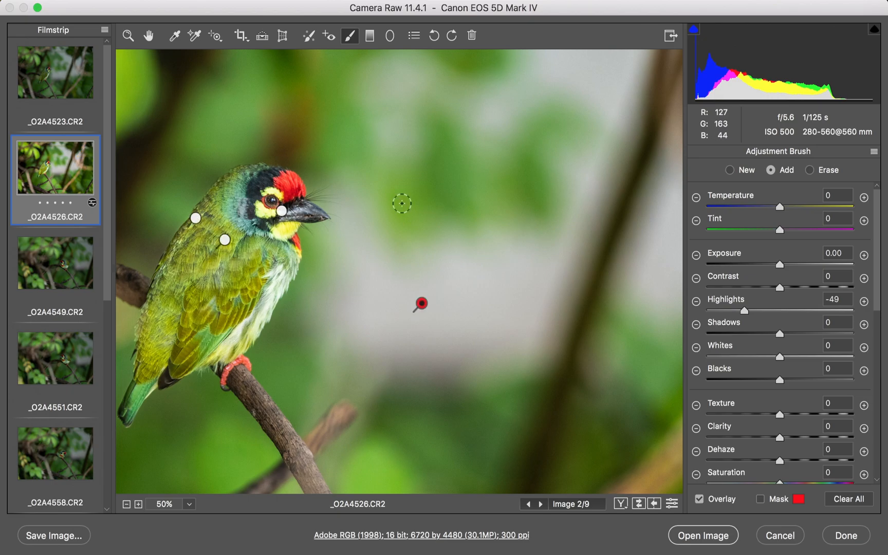
pyautogui.click(128, 36)
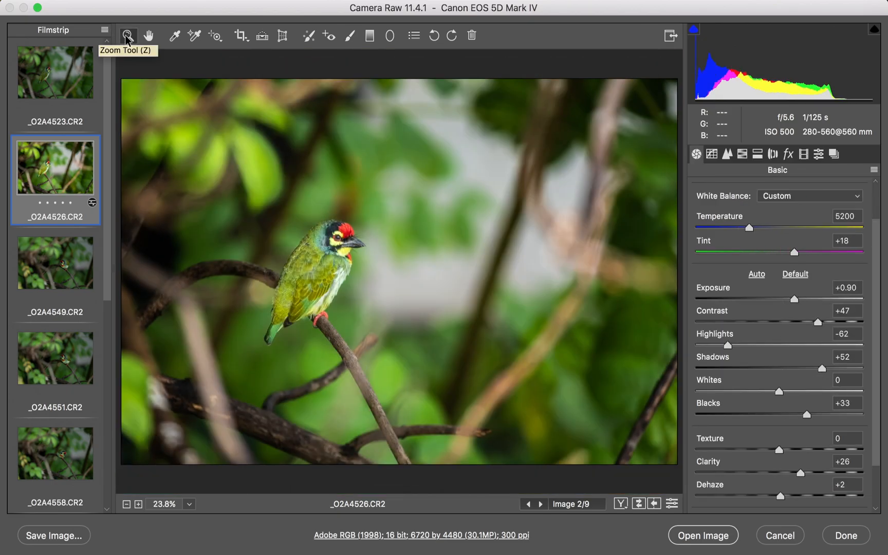
# - Zoom in and set Sharpening Amount 86, Masking 53 and Luminance noise reduction 15 in Detail
pyautogui.click(727, 154)
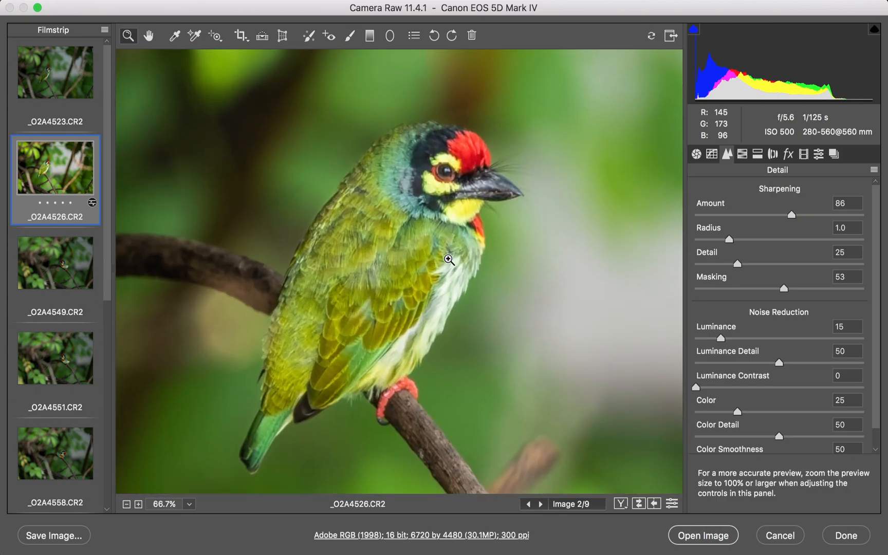
pyautogui.click(352, 36)
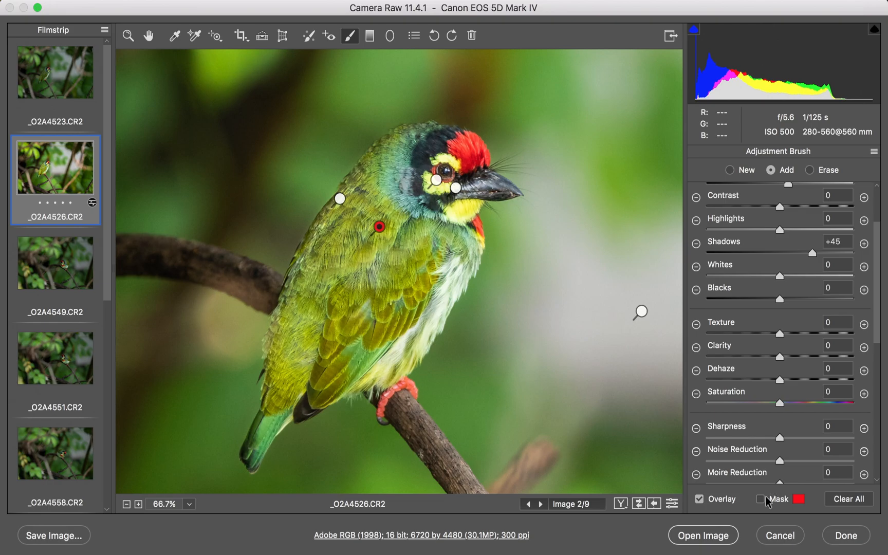
# - Show the brush mask overlay, tweak the brushed-area tones, and toggle the before preview with P
pyautogui.click(759, 498)
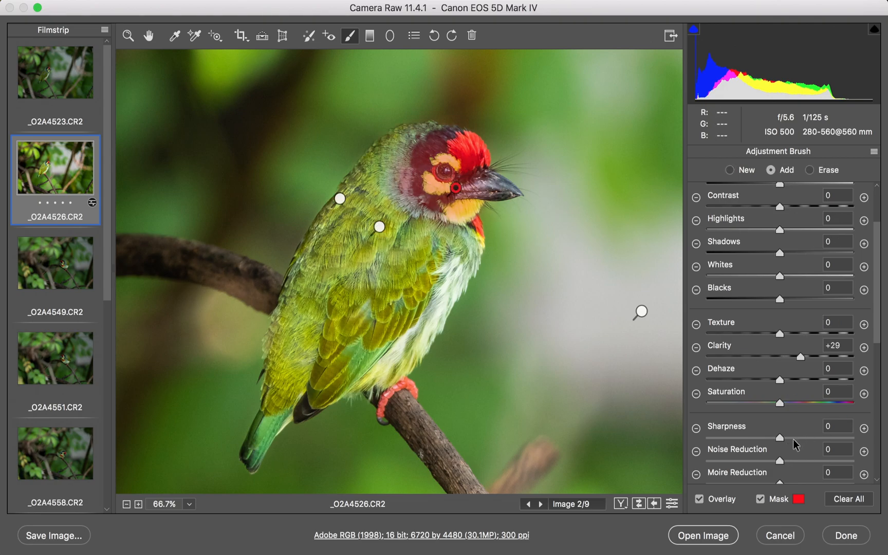
pyautogui.moveTo(778, 437); pyautogui.dragTo(803, 437)
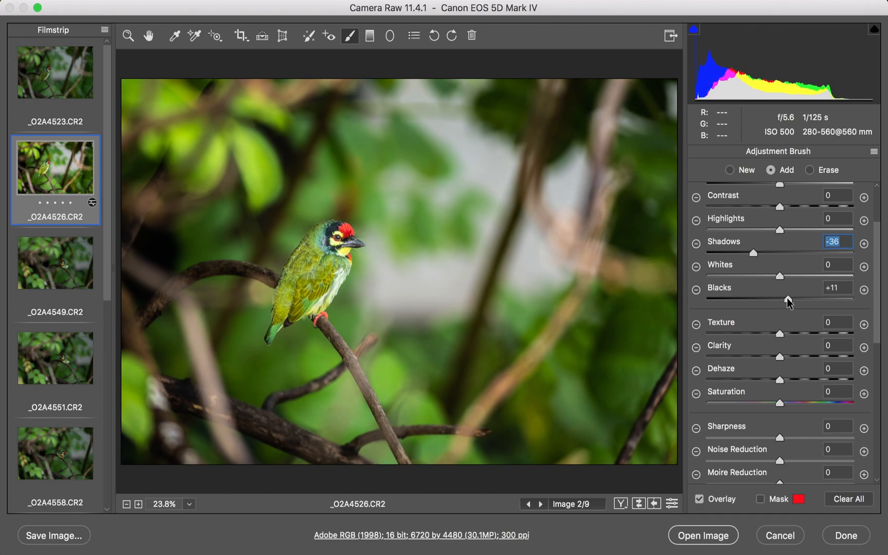
pyautogui.click(726, 155)
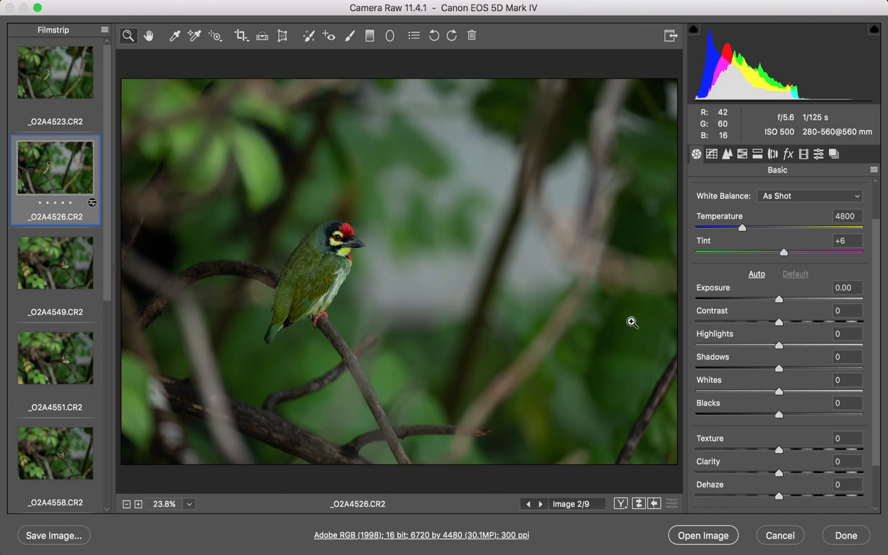
pyautogui.moveTo(320, 170)
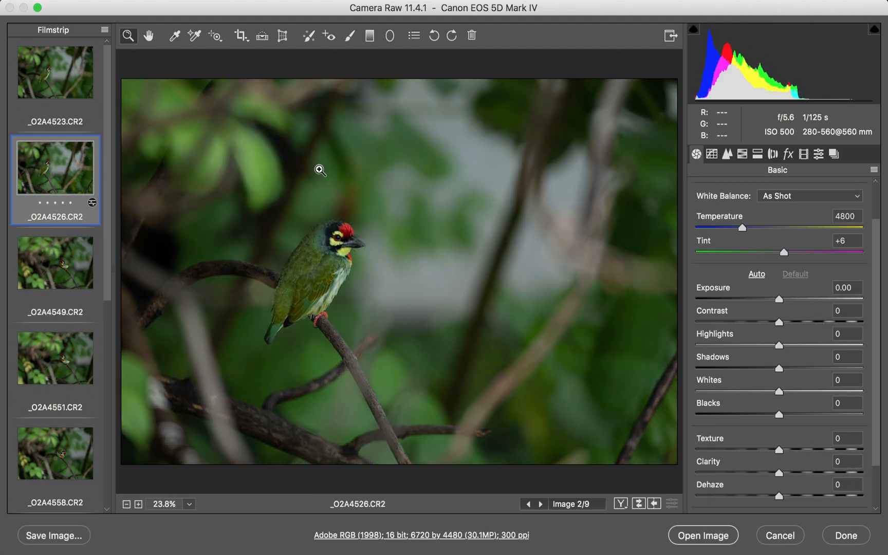